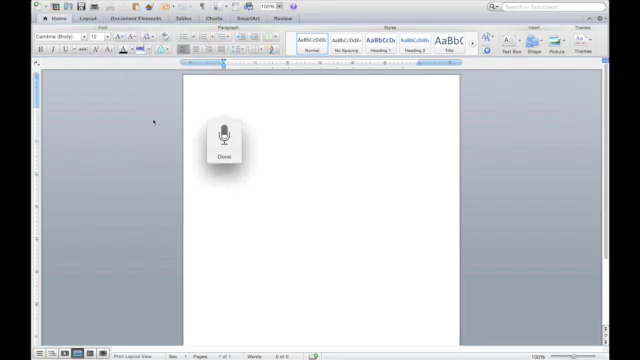
mouse_move(264, 224)
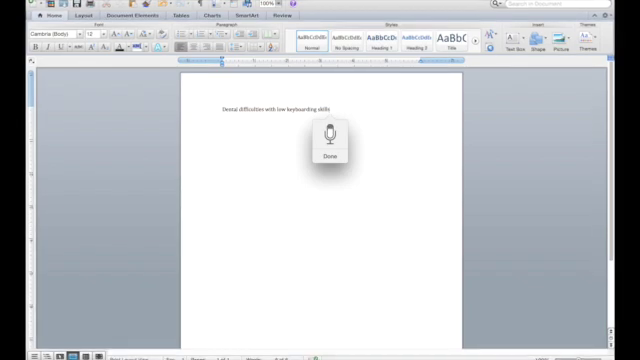
type("especially when focusing on grammar")
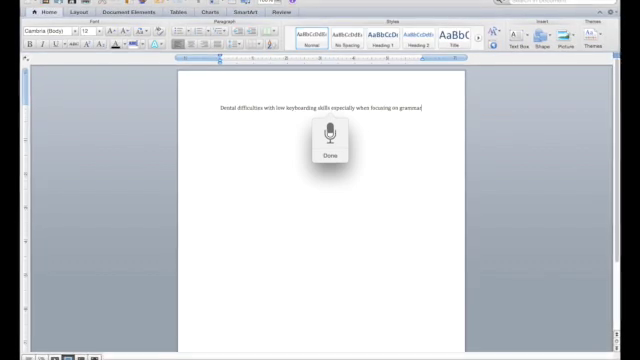
type("and copying information from paper to the computer. However he dislikes writing")
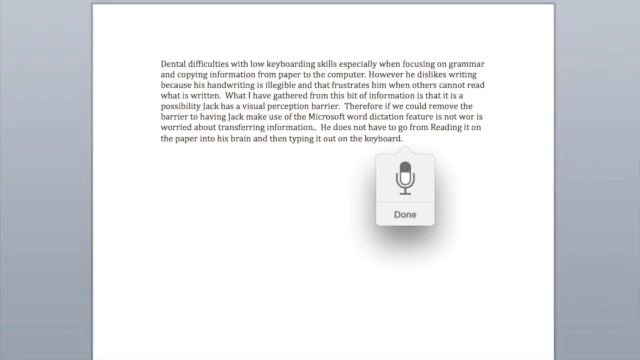
type("He simply just asked")
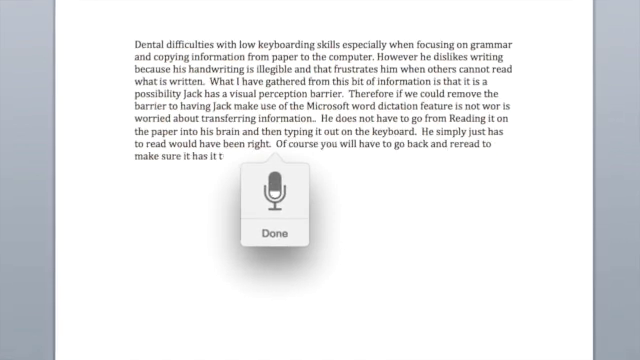
type("types everything correctly,")
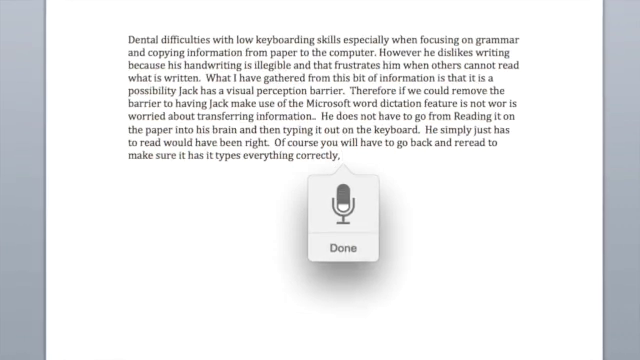
type("but that is the part of the editing face.")
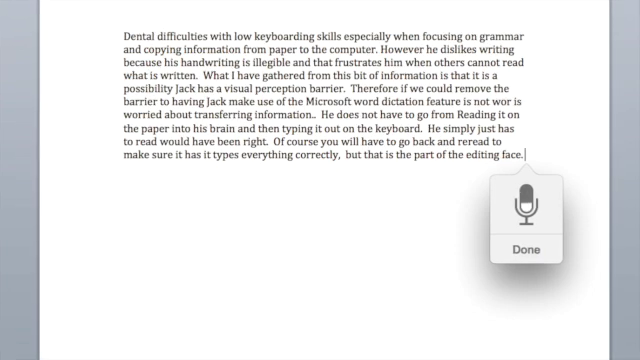
type("This is a free tool")
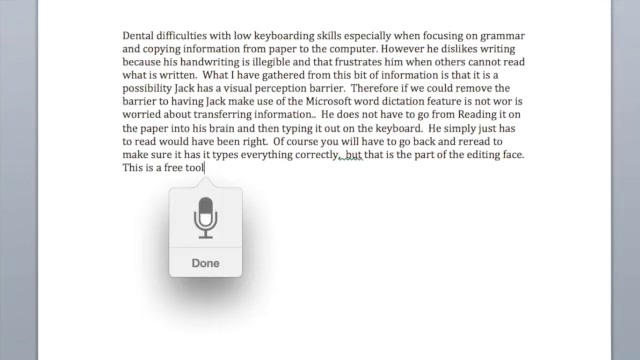